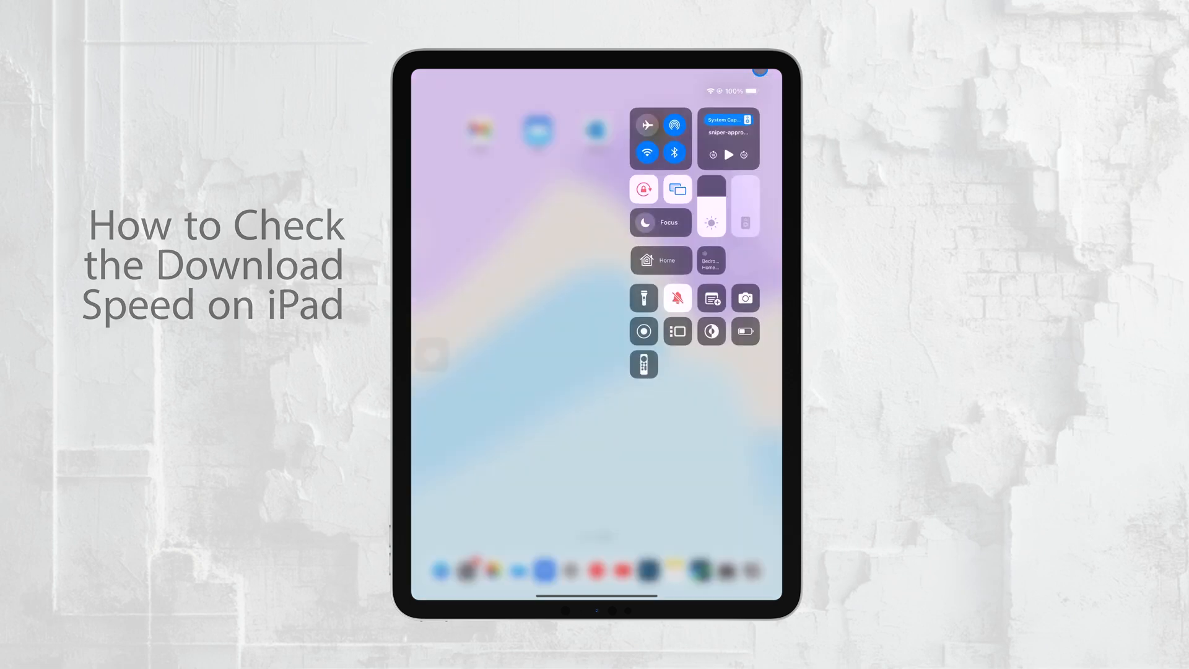
Step: Dismiss Control Center and land on the General section of Settings
left_click(661, 136)
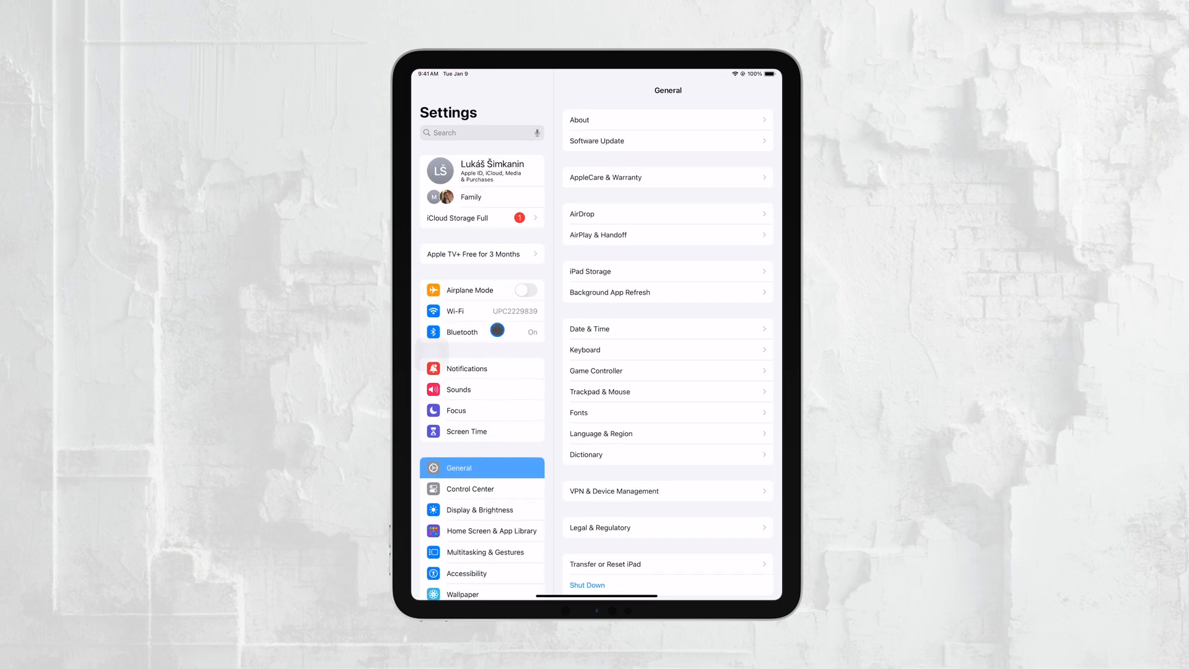
Step: Switch from Settings to the App Store search with the letter 's' entered
left_click(455, 311)
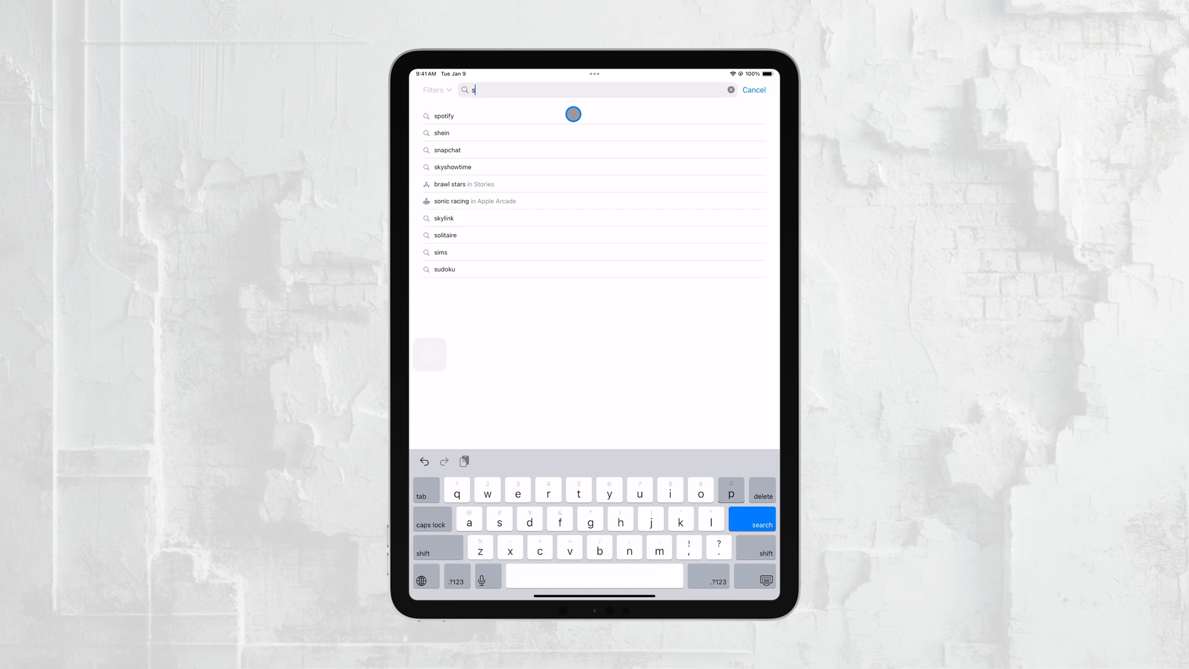
Step: Search 'speedtest' and install the Speedtest Internet & WiFi Test app
type("peedtest")
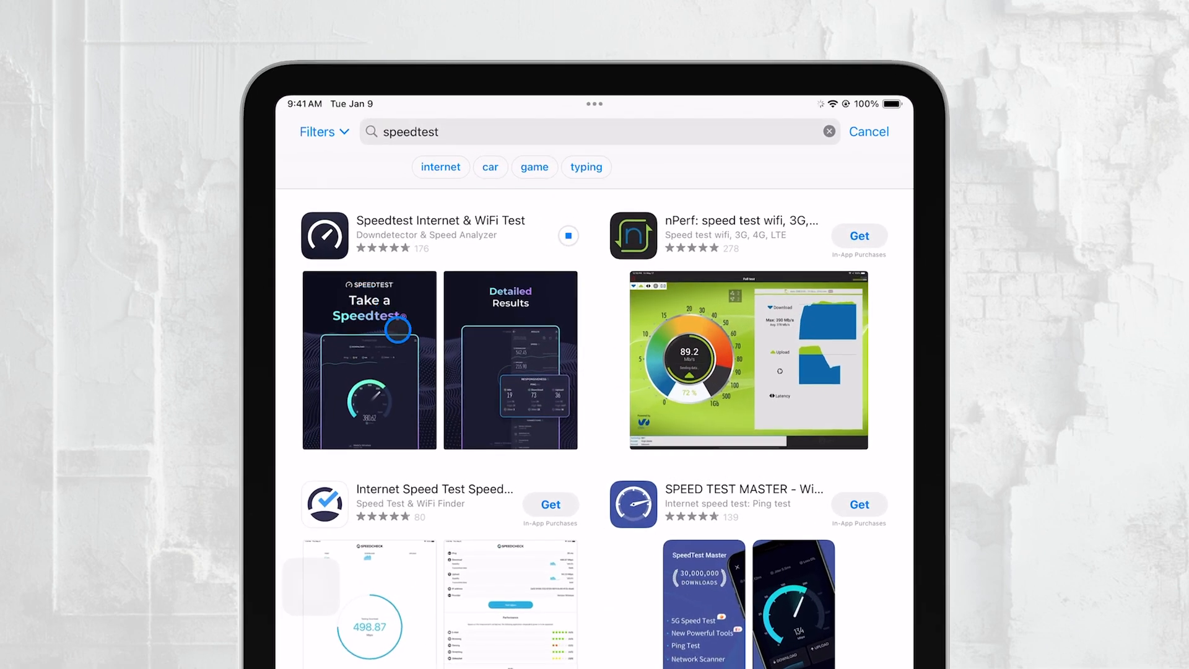
left_click(439, 220)
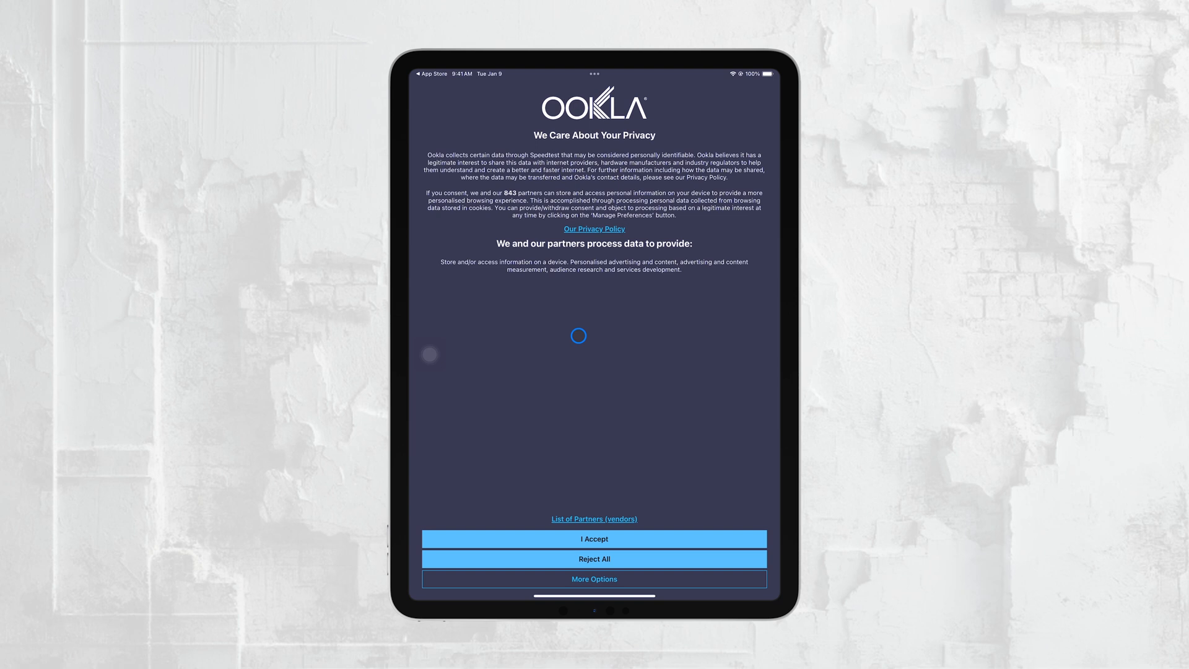
Step: Accept Speedtest's privacy terms and allow local network access
left_click(593, 539)
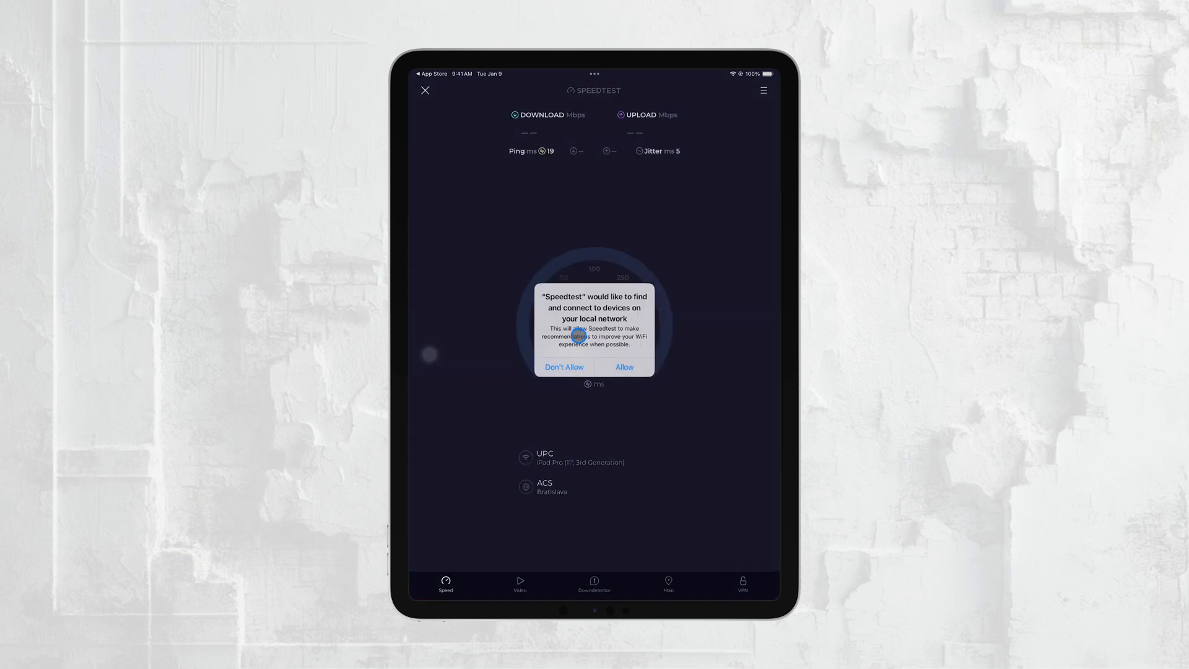
left_click(623, 367)
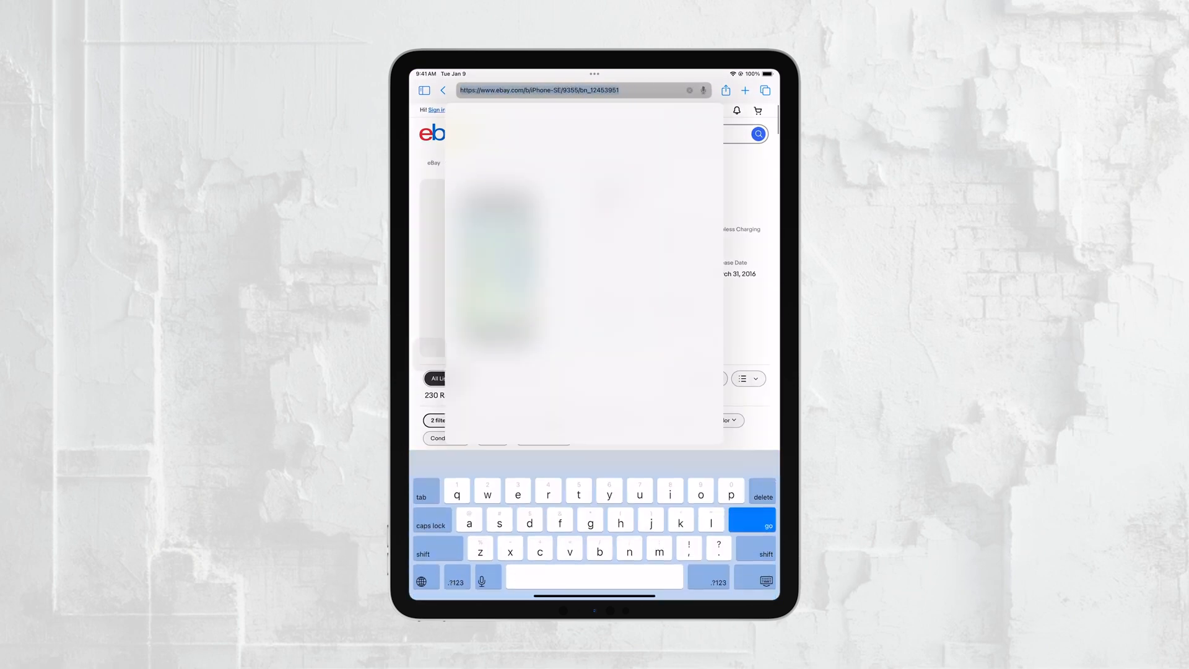
Step: Enter 'speed' to reach the 286/22.7 Mbps results, then return to the home screen
type("speed")
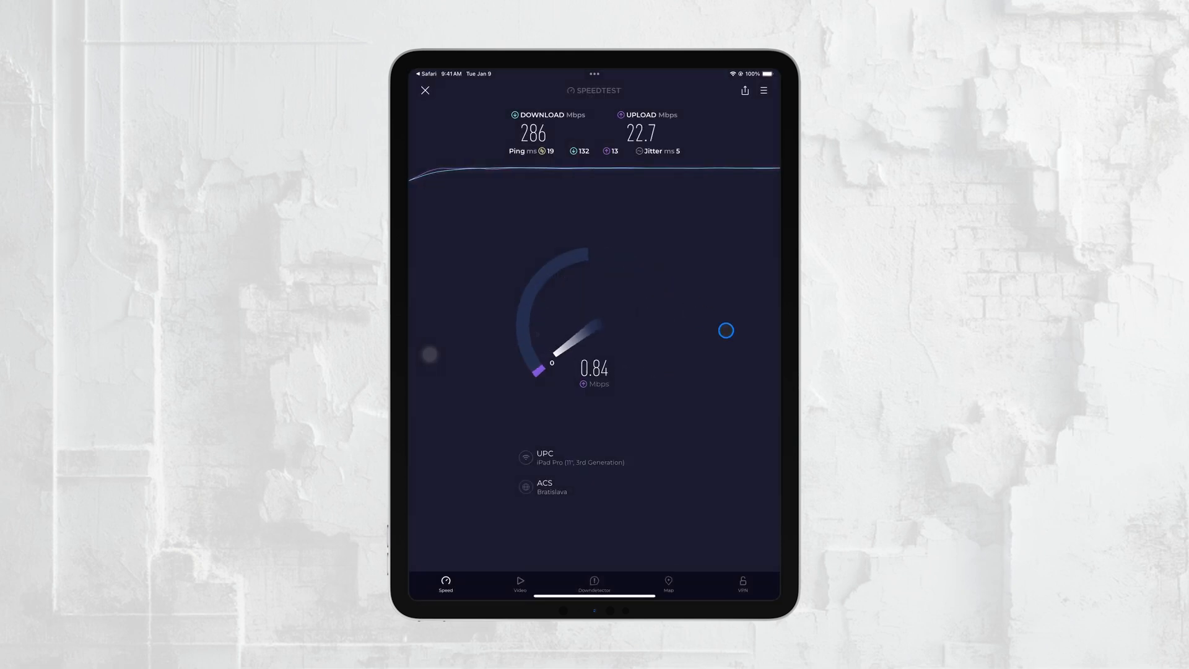
left_click(425, 91)
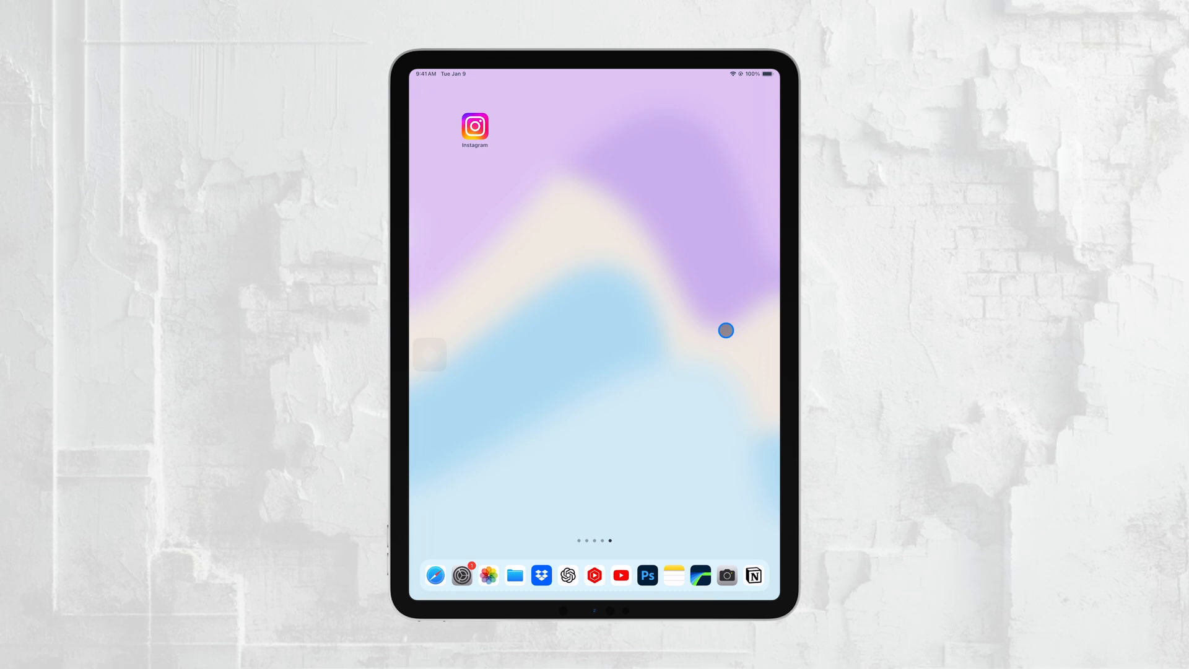
mouse_move(487, 345)
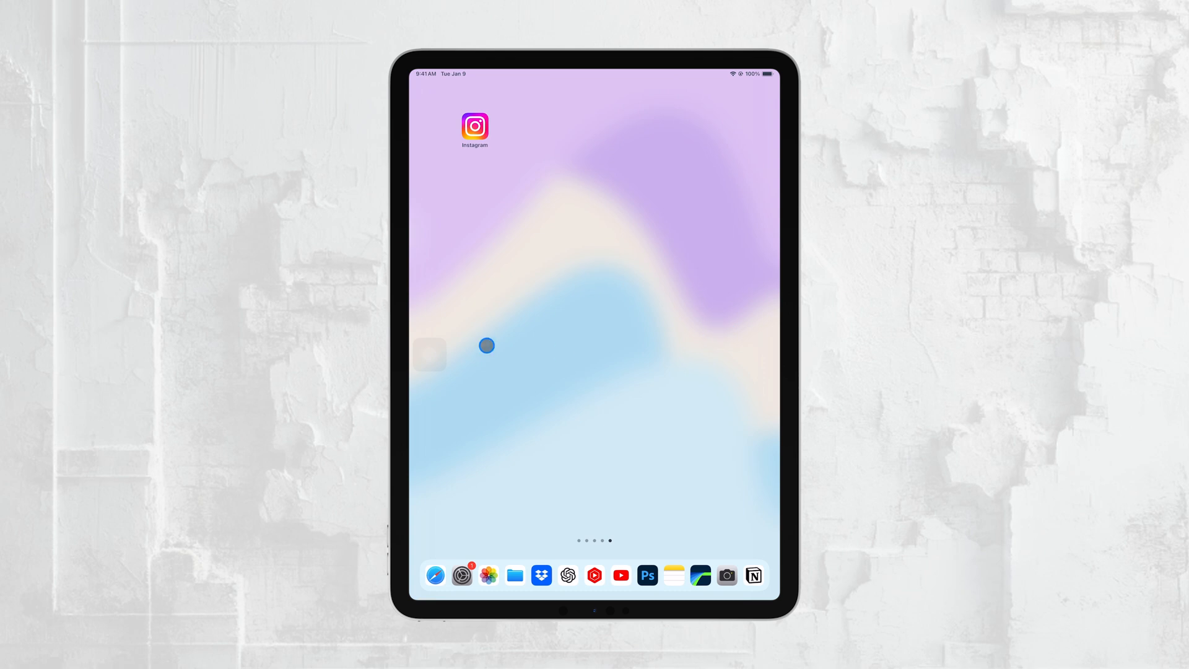